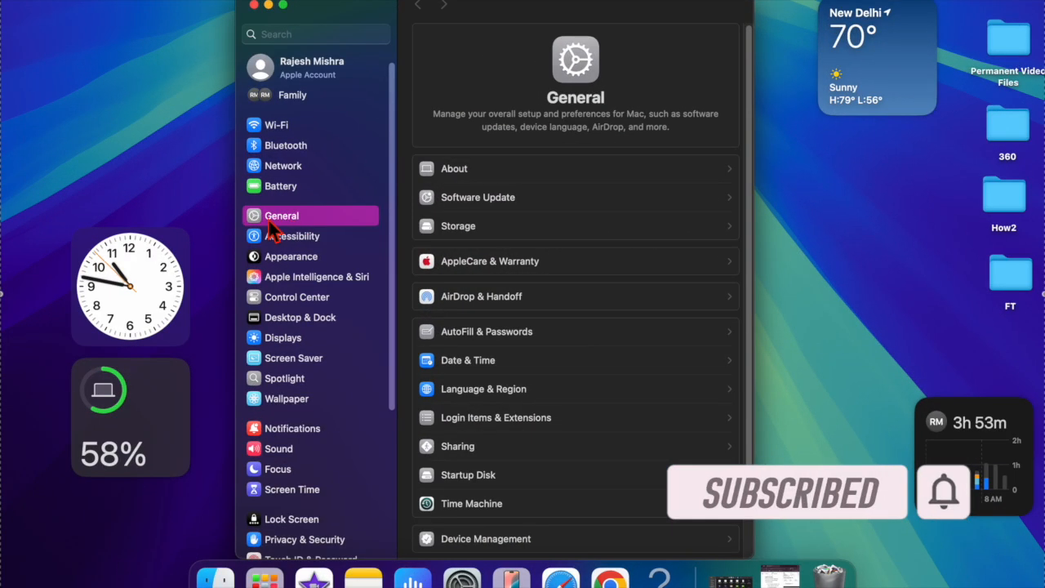
pyautogui.moveTo(564, 206)
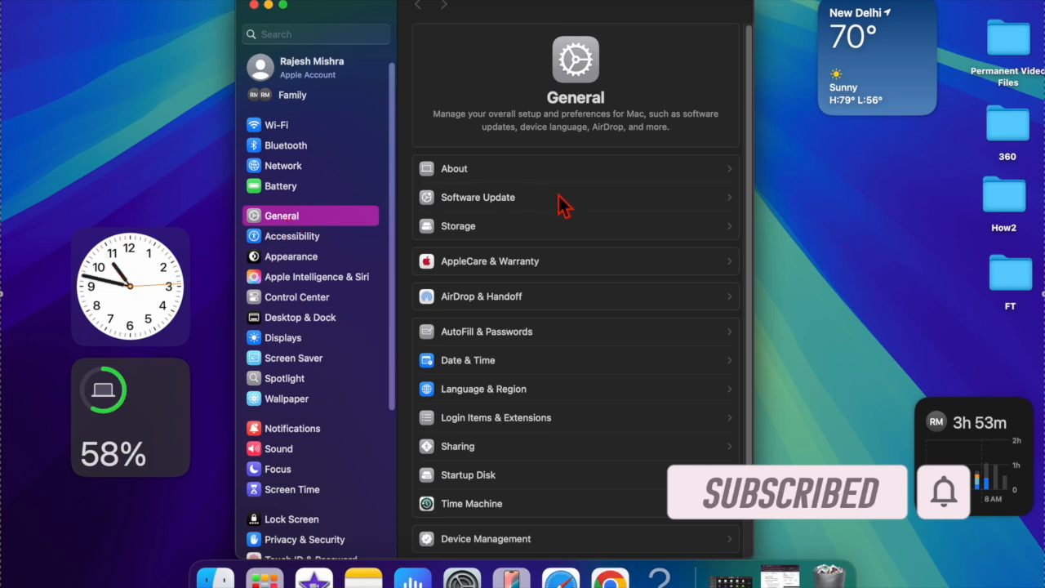
# Show the General pane in System Settings with About, Software Update and Storage.
pyautogui.click(476, 196)
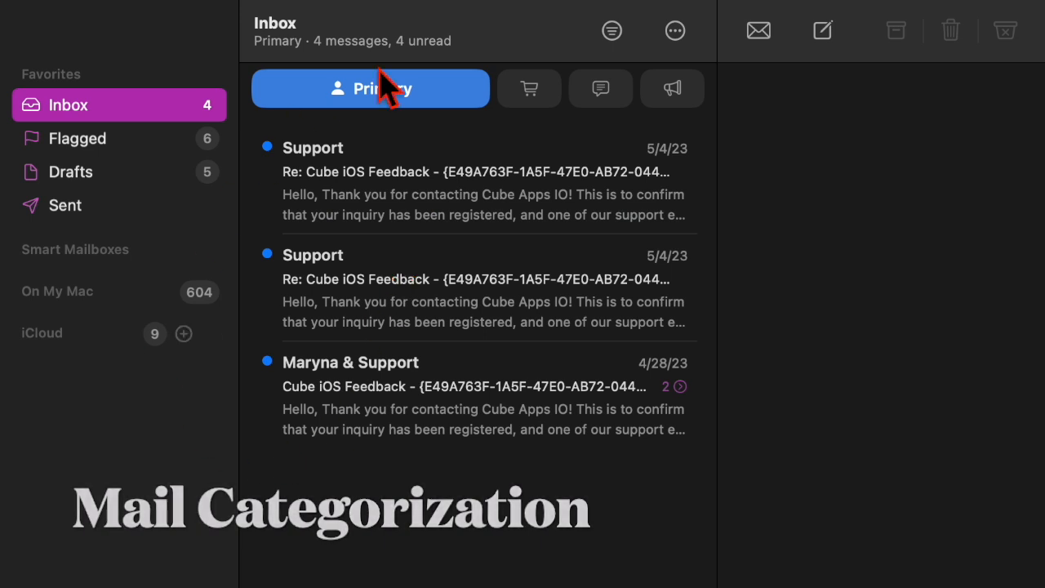
# View the Transactions, Updates and Promotions mail categories, then return to Primary.
pyautogui.click(529, 89)
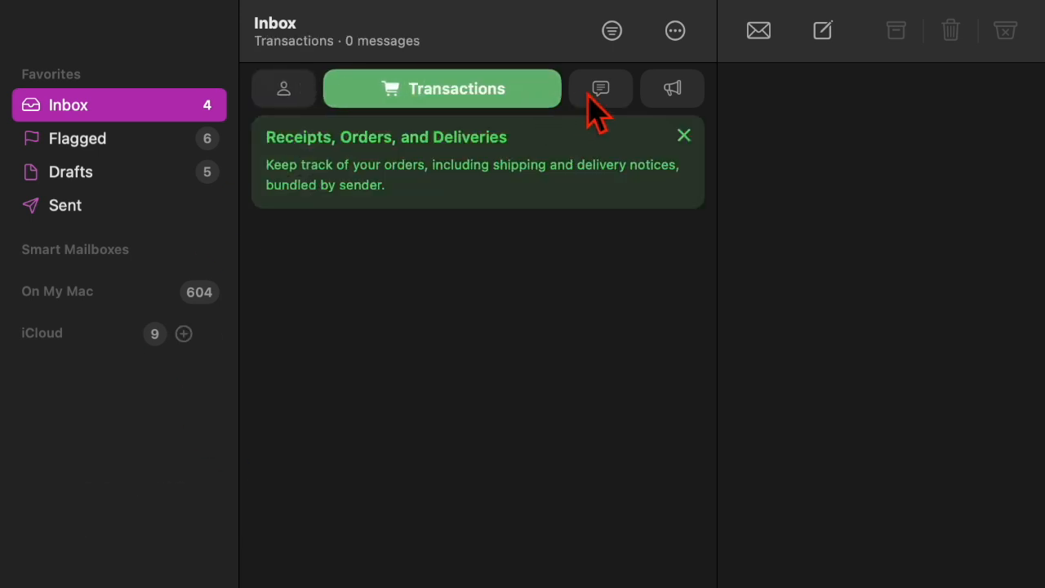
pyautogui.click(601, 88)
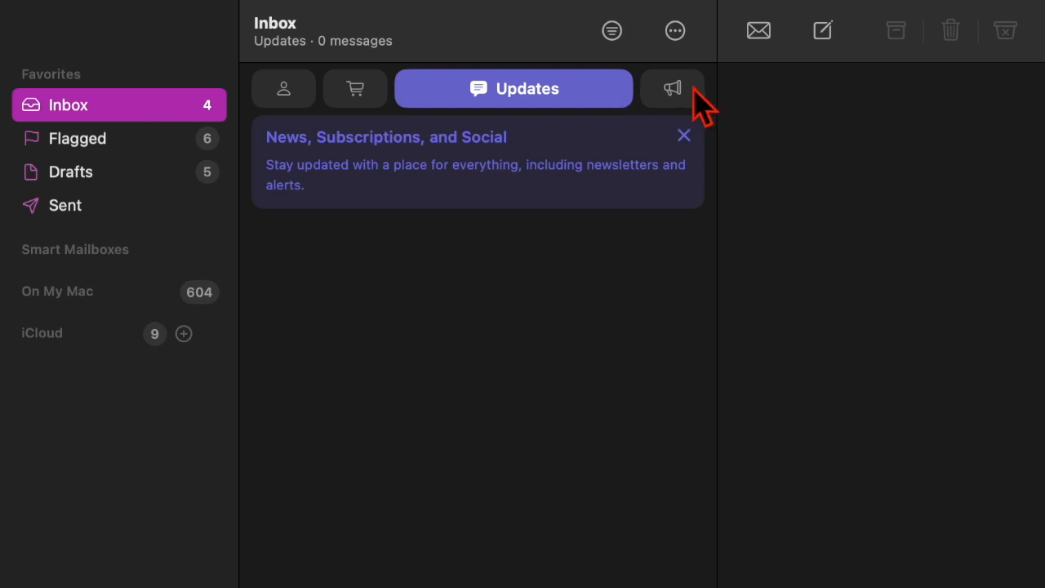
pyautogui.click(673, 89)
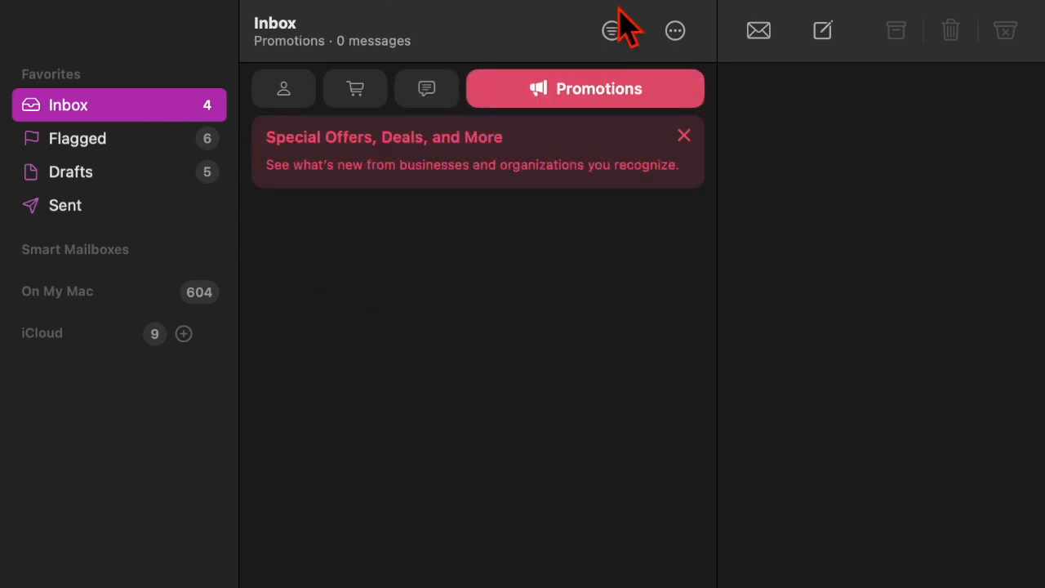
pyautogui.click(284, 88)
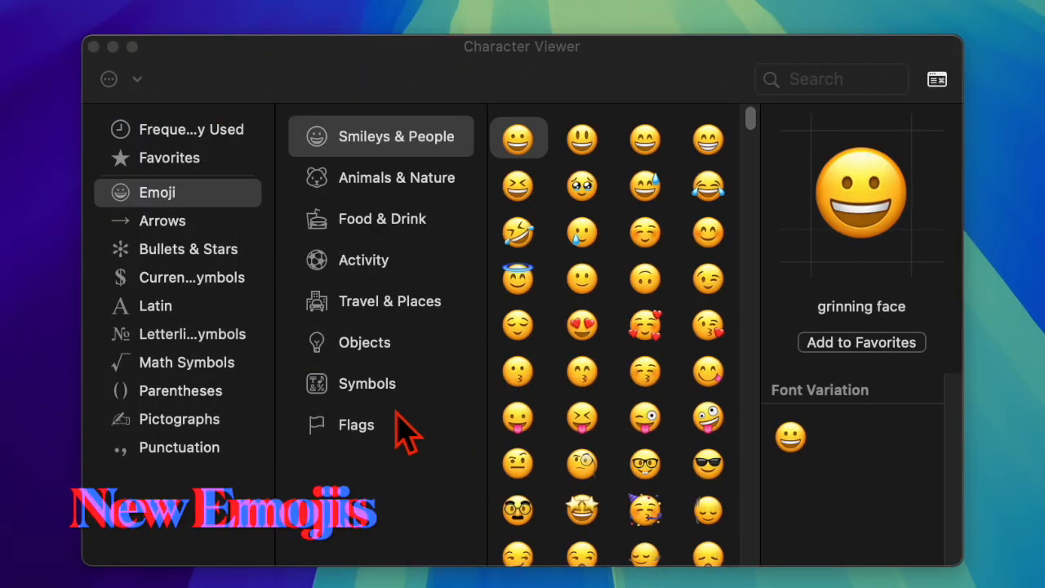
pyautogui.scroll(-3)
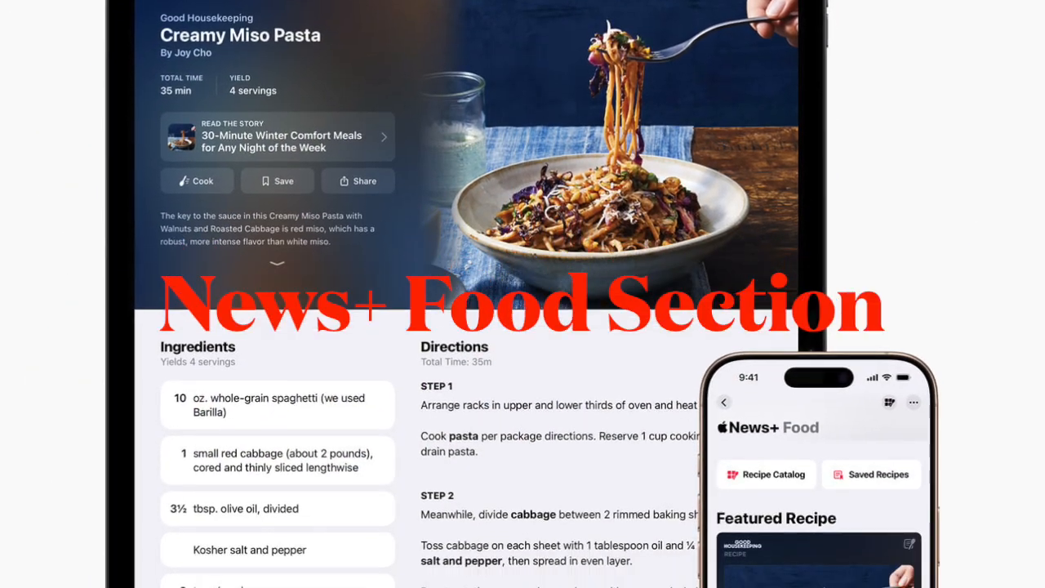
pyautogui.scroll(-3)
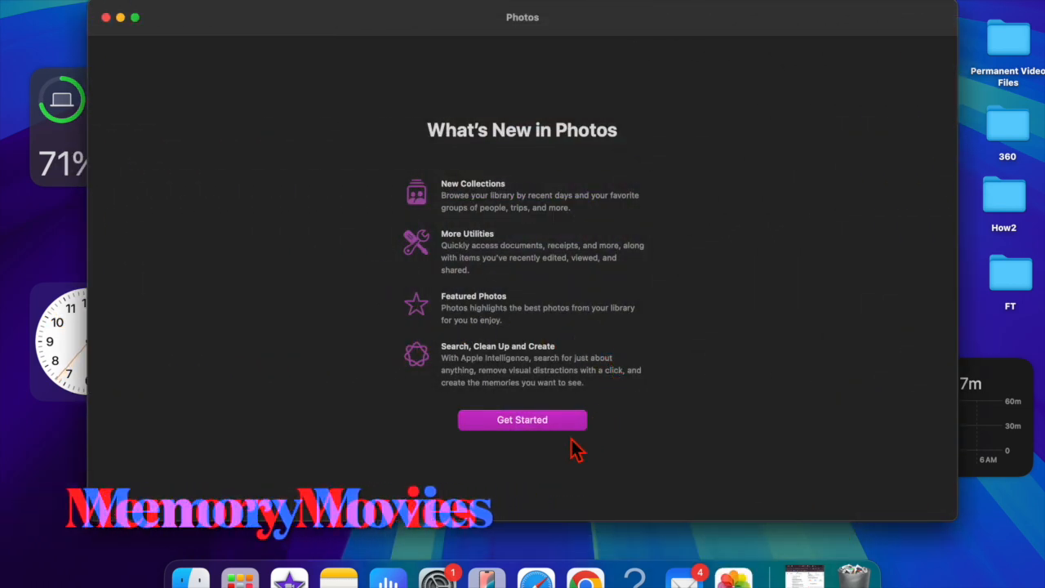
# Dismiss the What's New in Photos screen via Get Started.
pyautogui.click(523, 420)
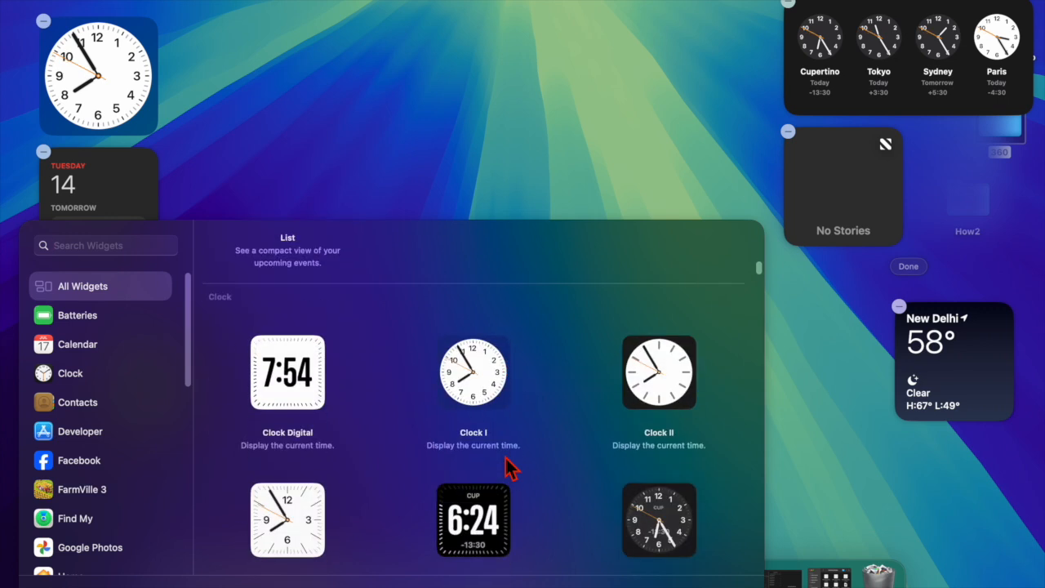
# Show the Batteries status widgets and scroll the app list for more apps.
pyautogui.click(79, 315)
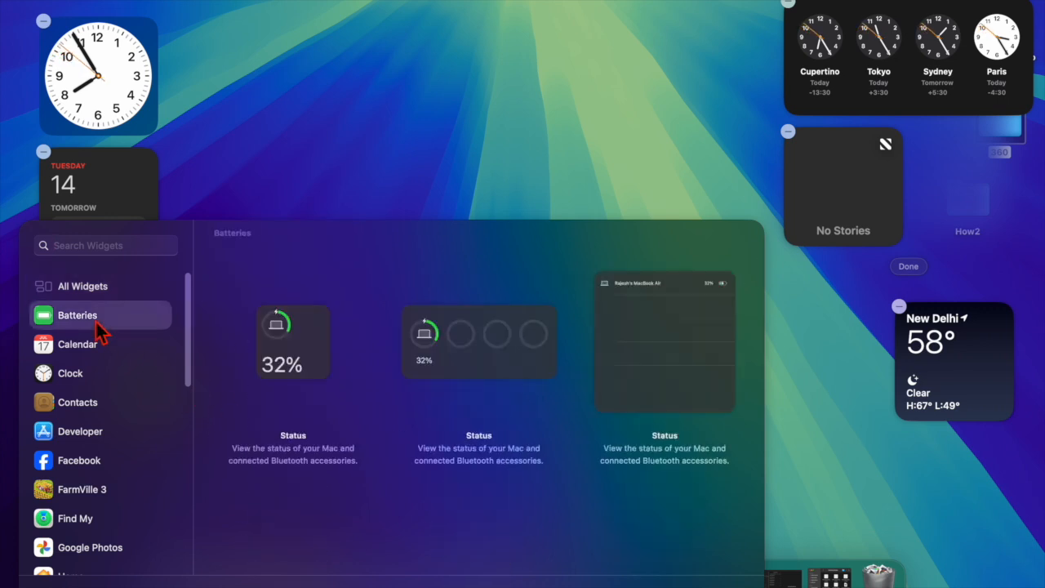
pyautogui.scroll(-3)
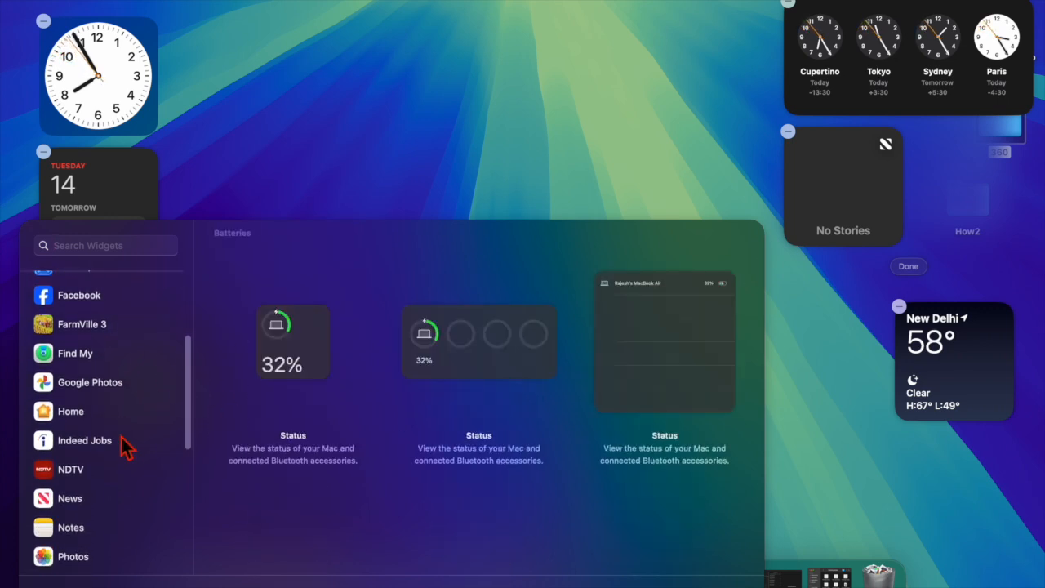
pyautogui.scroll(-3)
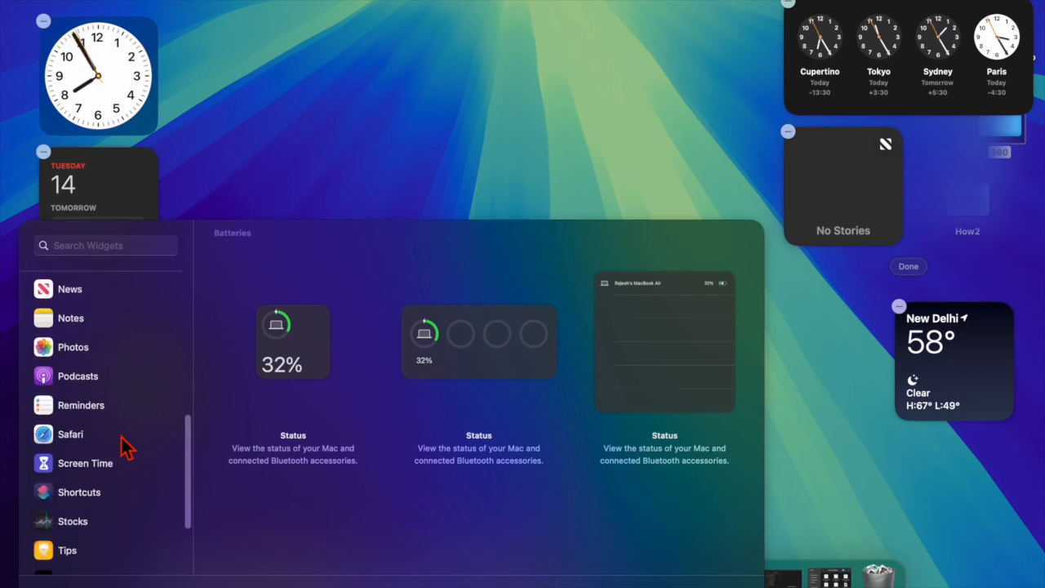